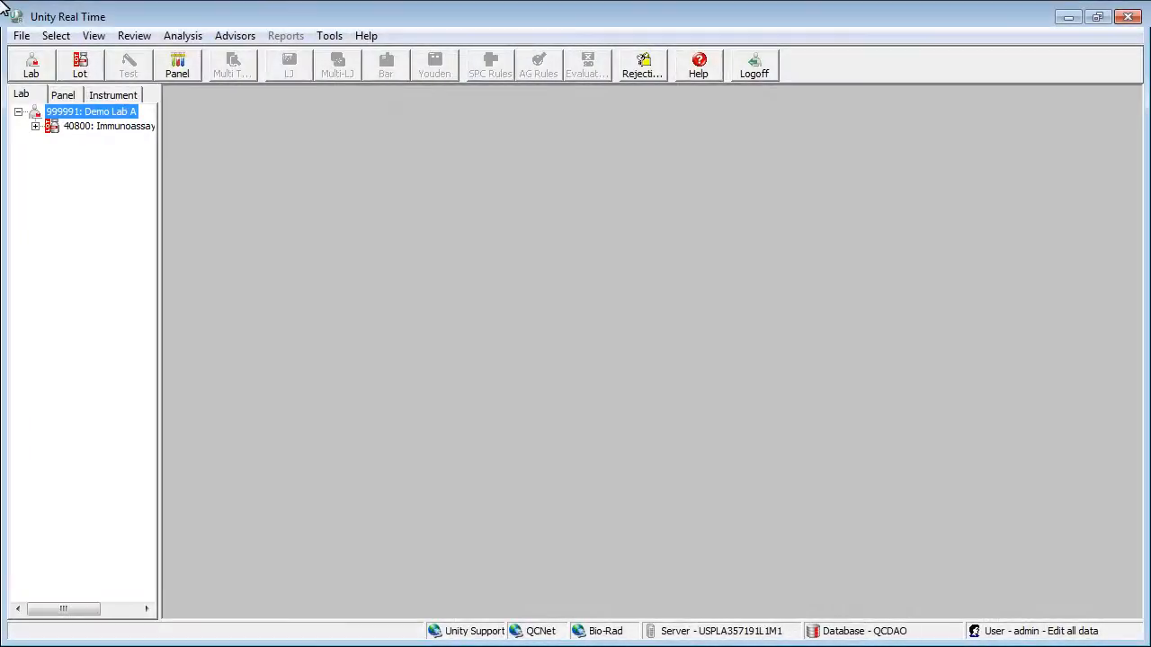
mouse_move(22, 9)
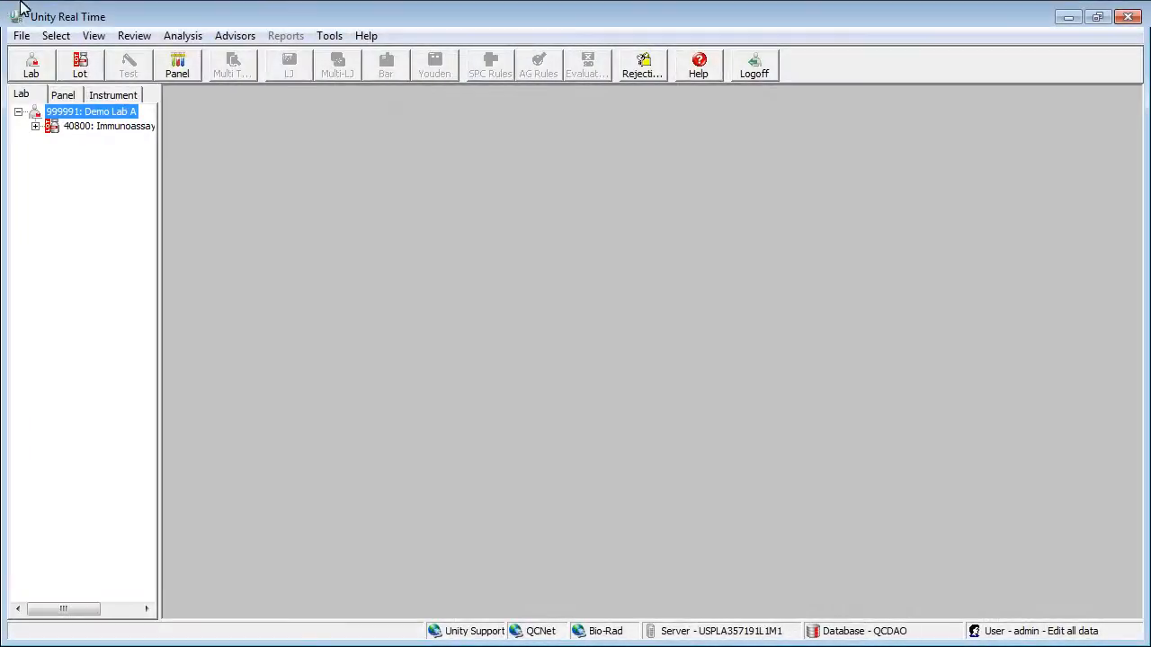
Step: Start a Bench Review of Demo Lab A and include only rule-violation points
left_click(133, 36)
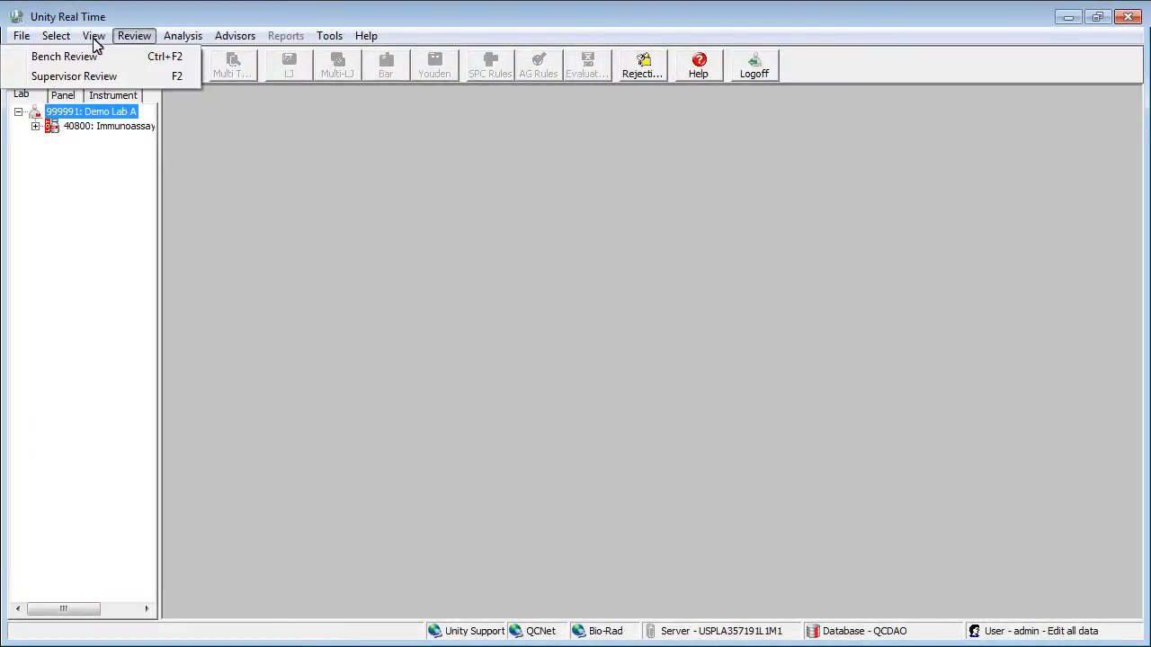
left_click(63, 56)
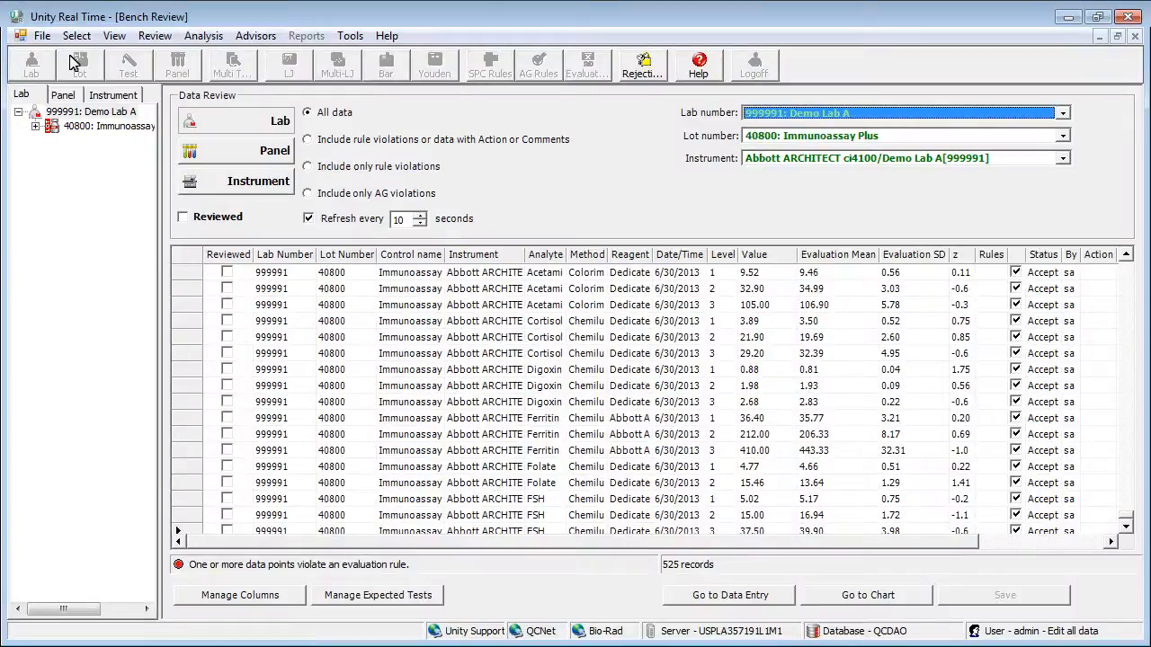
mouse_move(279, 106)
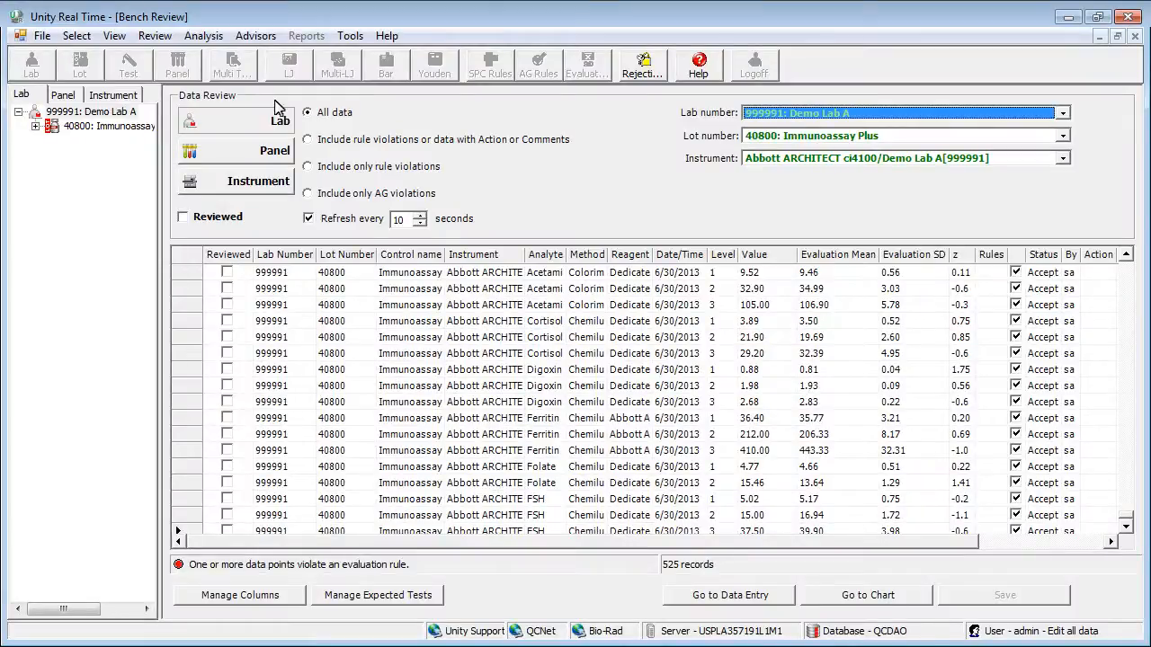
left_click(307, 165)
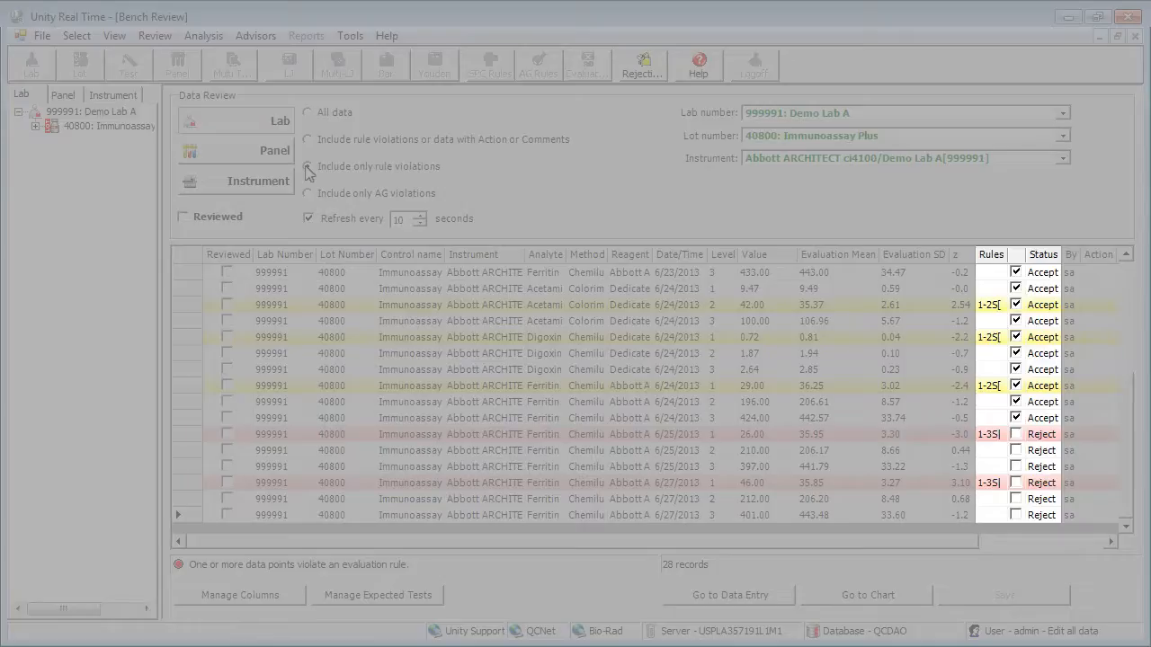
Step: Apply an 'Instrument: service' action to the flagged points, then show all 525 data points
left_click(307, 165)
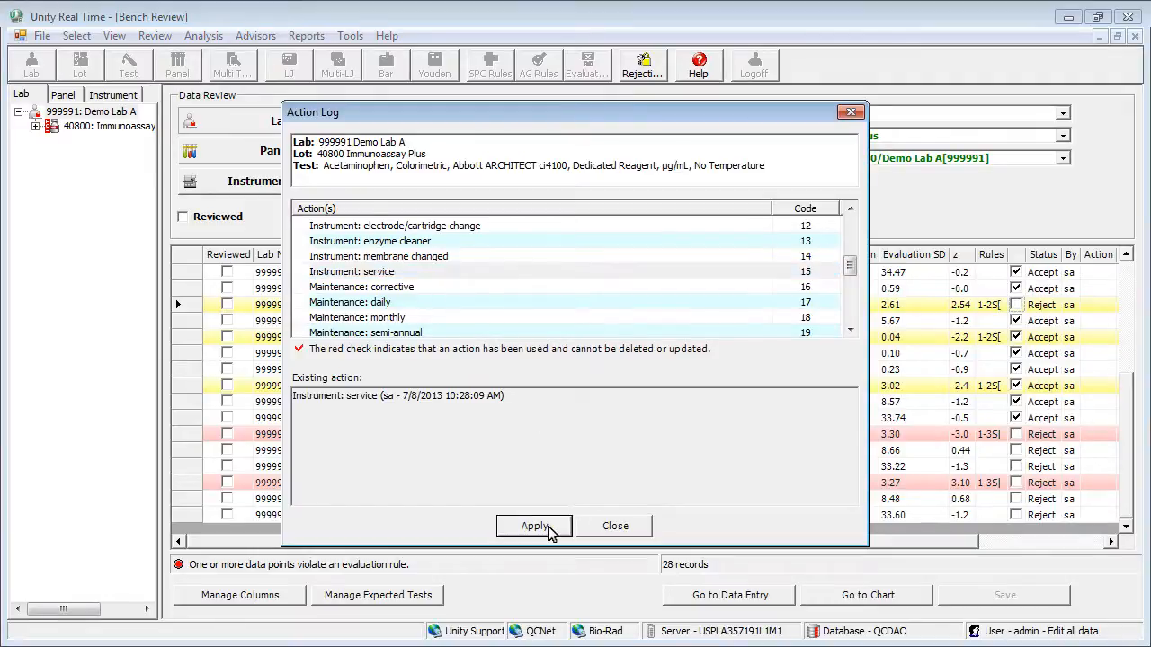
left_click(615, 525)
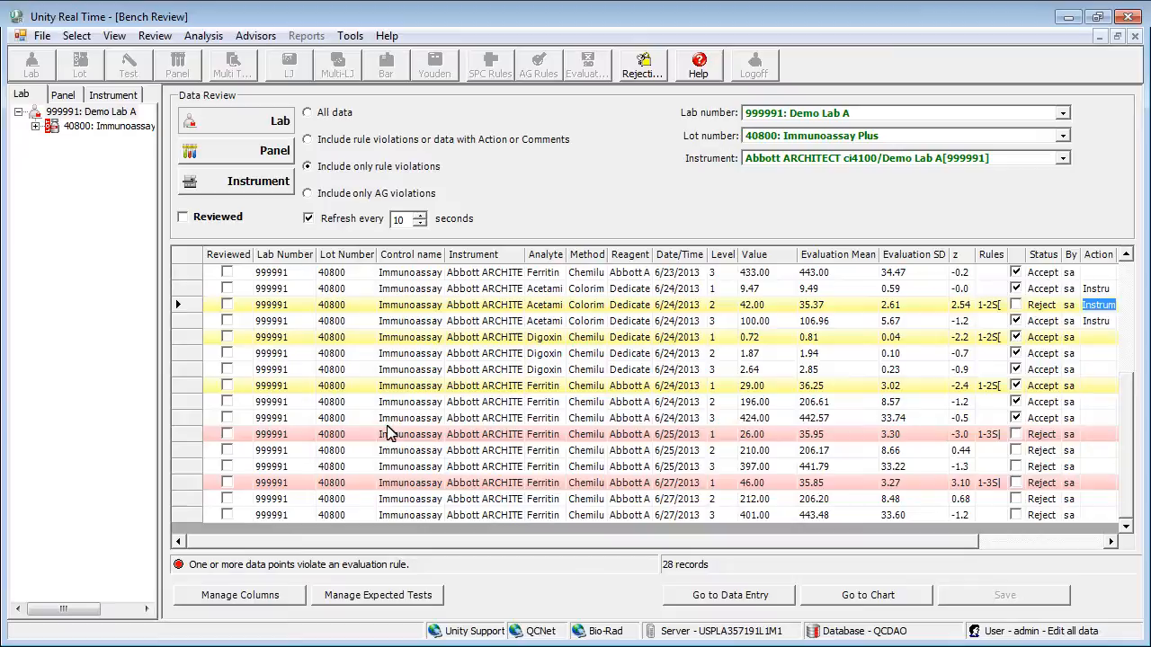
left_click(308, 112)
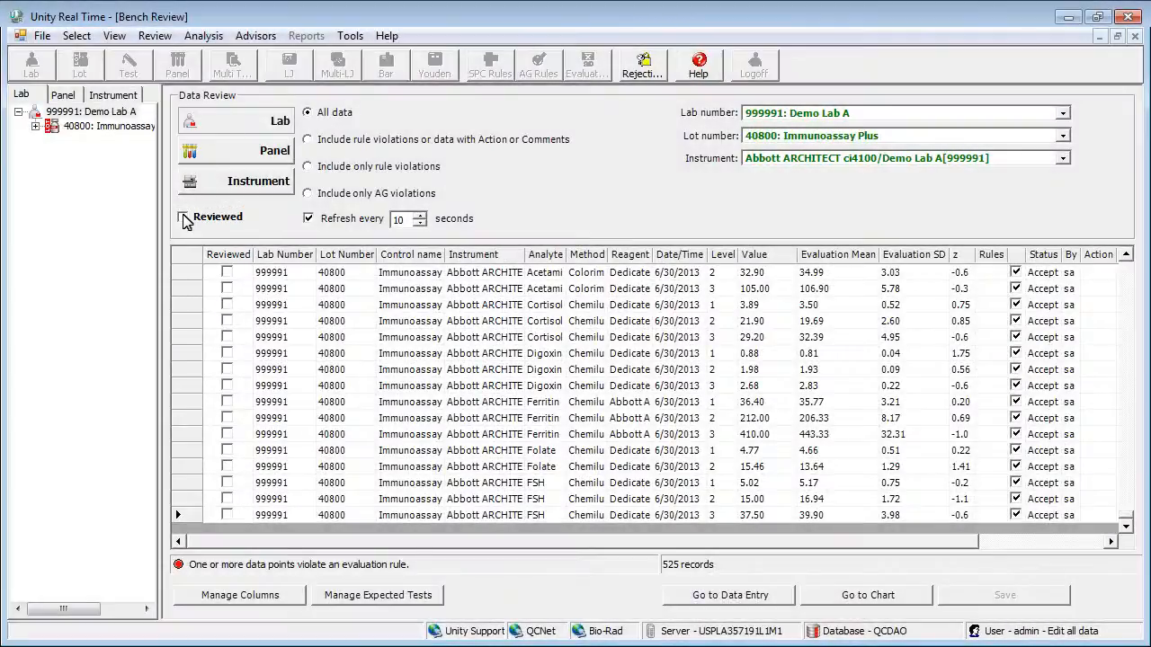
Step: Mark the displayed bench data as Reviewed
left_click(184, 216)
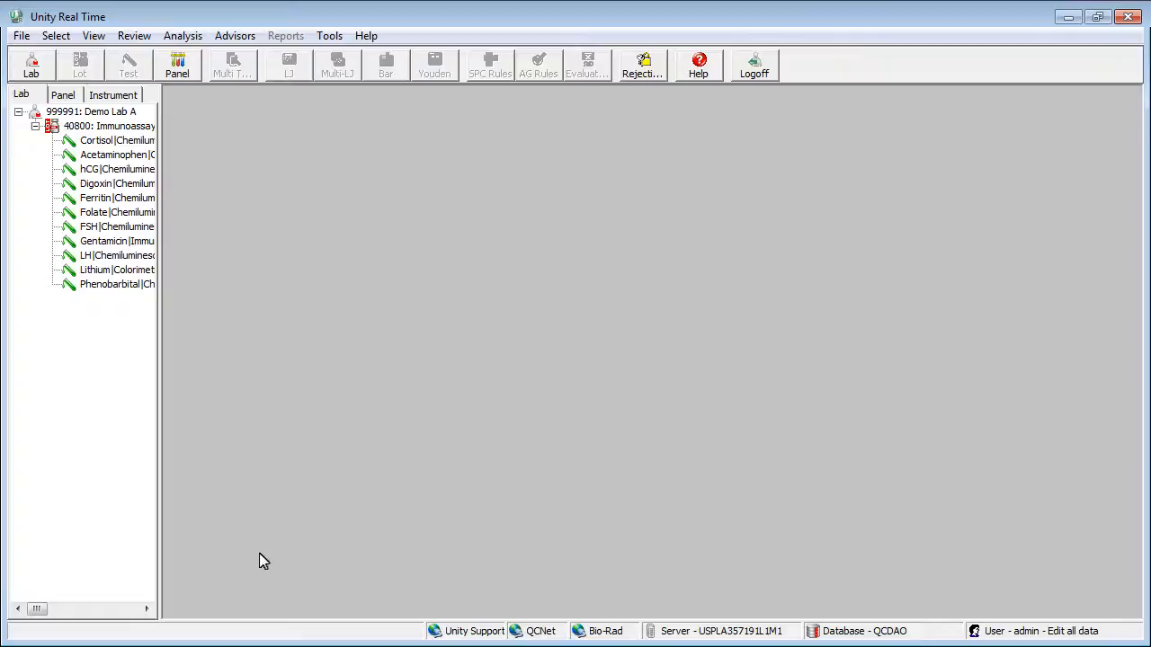
Step: Request a Data Review report for the Cortisol test over 6/1/2013 to 6/30/2013
left_click(104, 141)
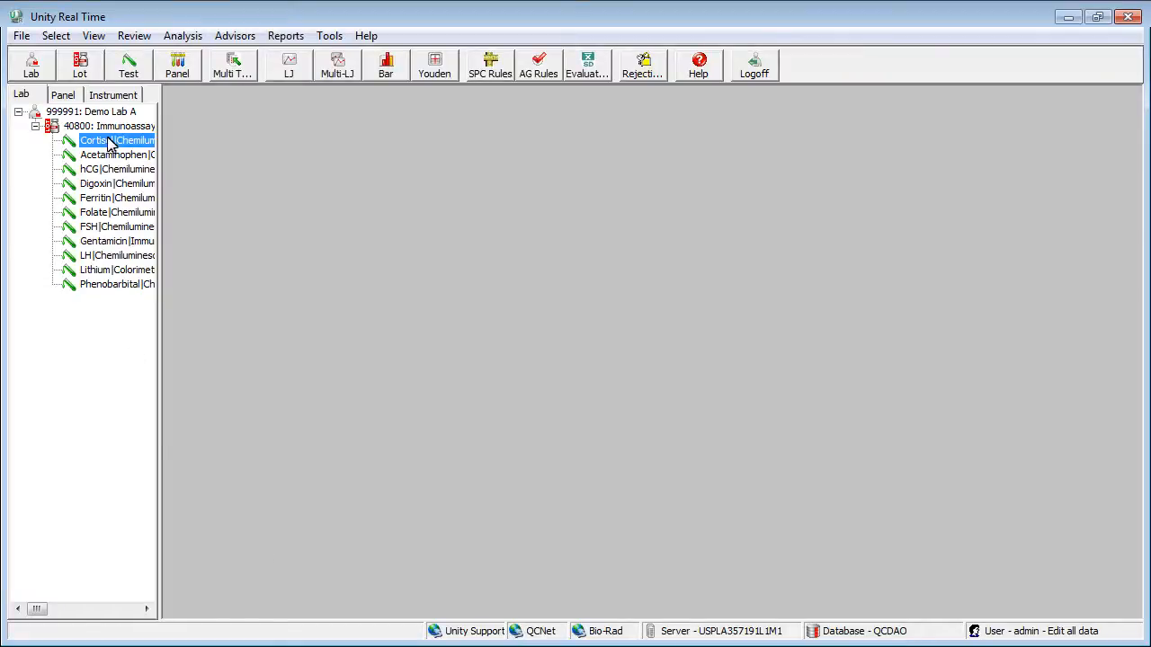
left_click(285, 36)
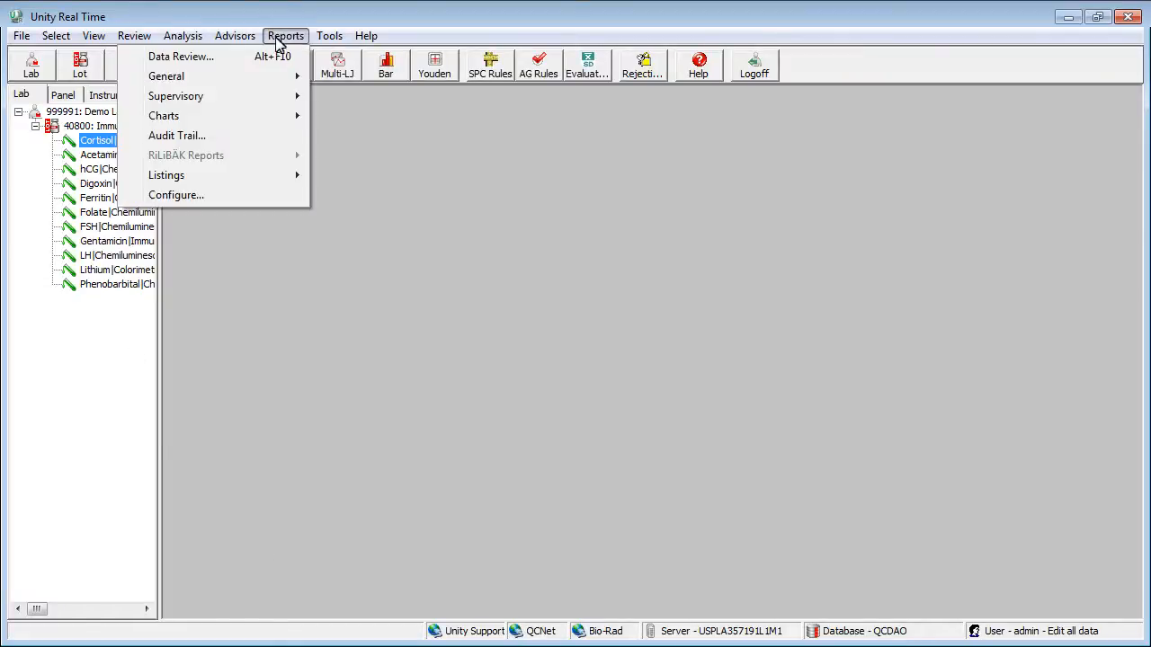
left_click(179, 56)
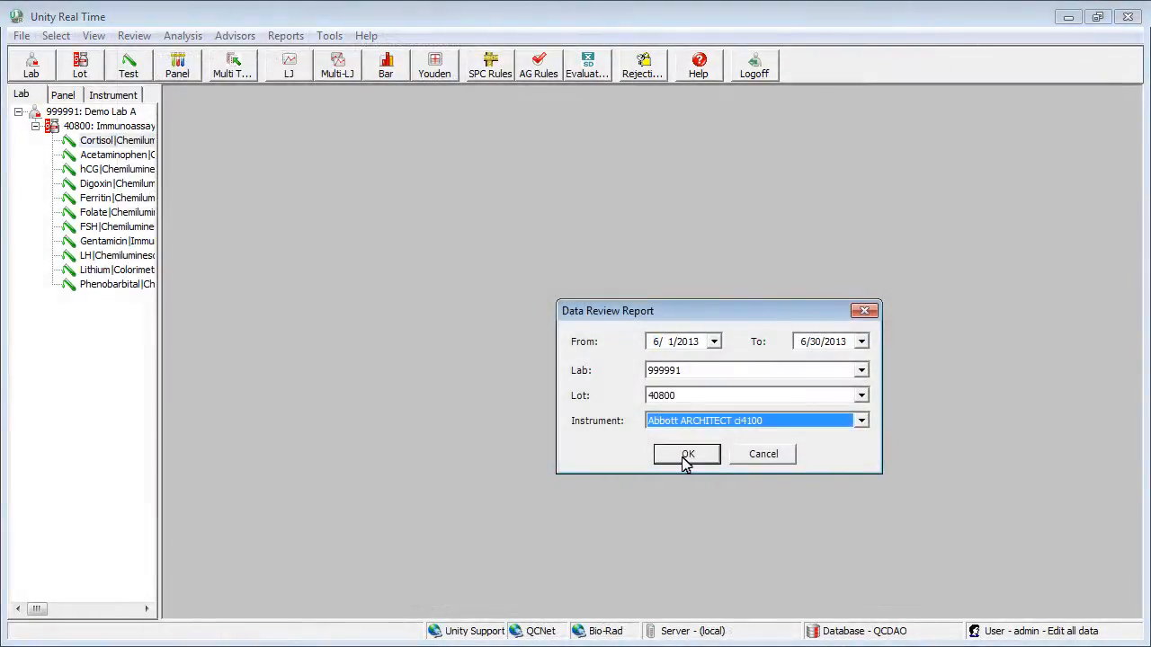
left_click(687, 453)
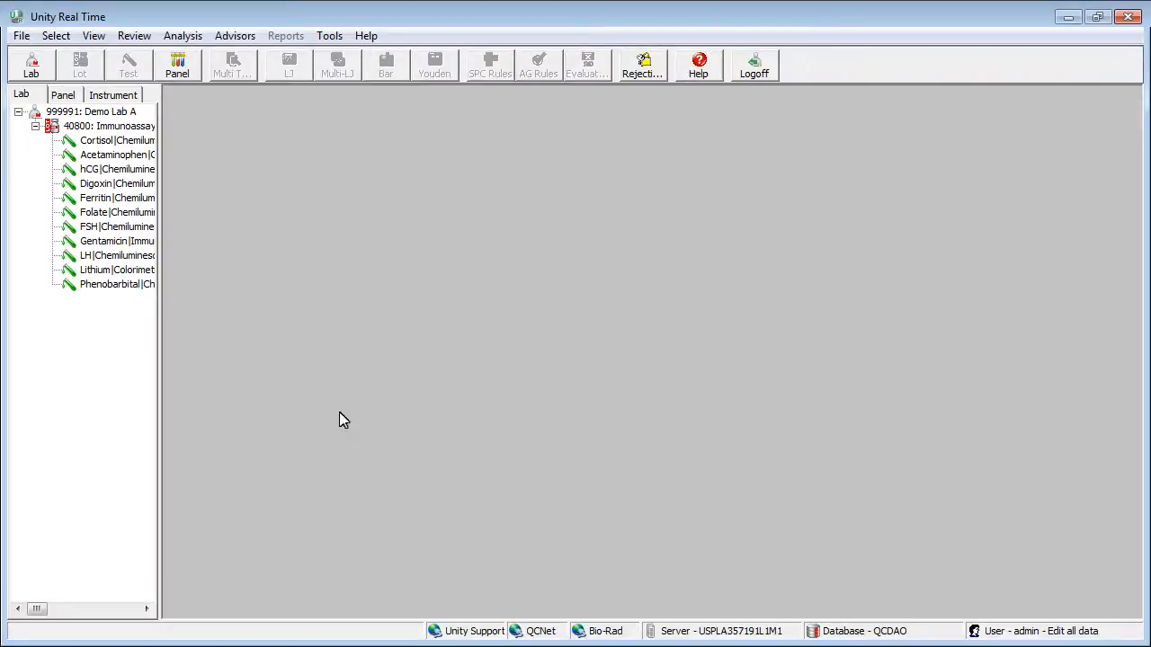
Step: Request a Supervisor's Report with Reject and Warn checked and all rule violations displayed
left_click(119, 140)
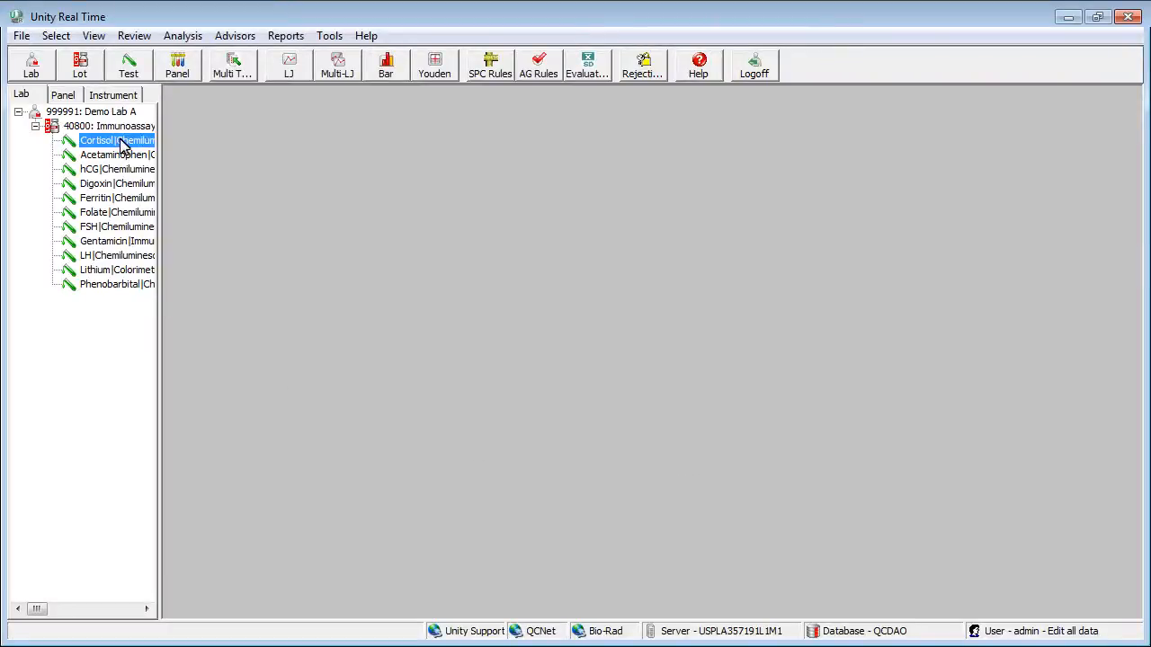
left_click(284, 36)
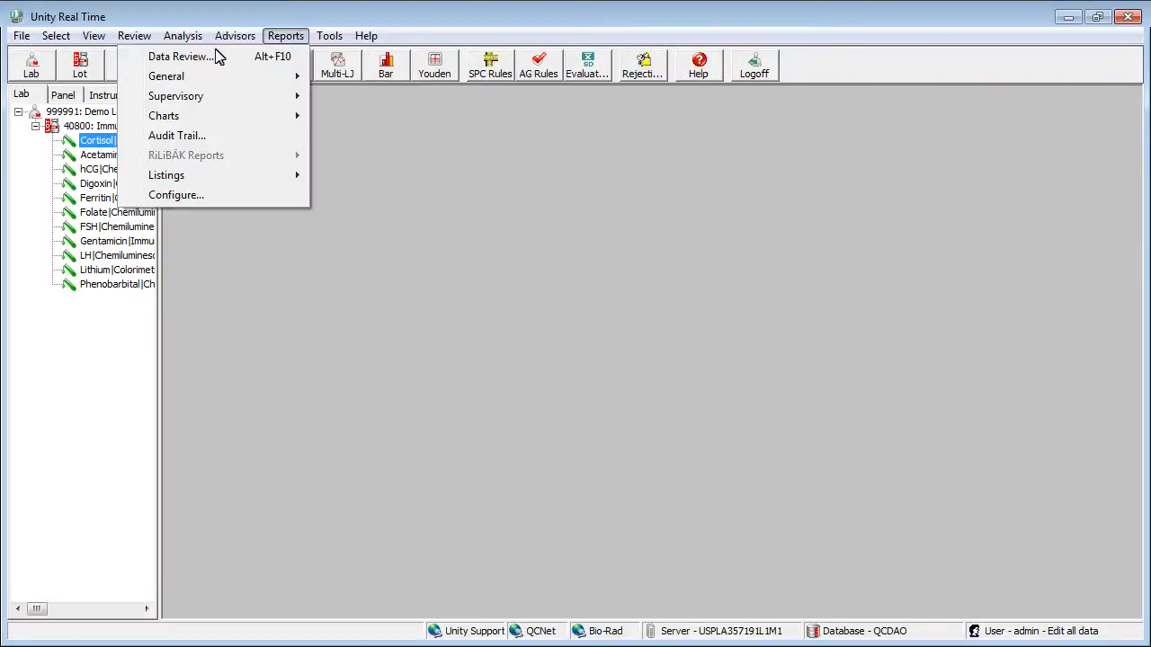
mouse_move(176, 97)
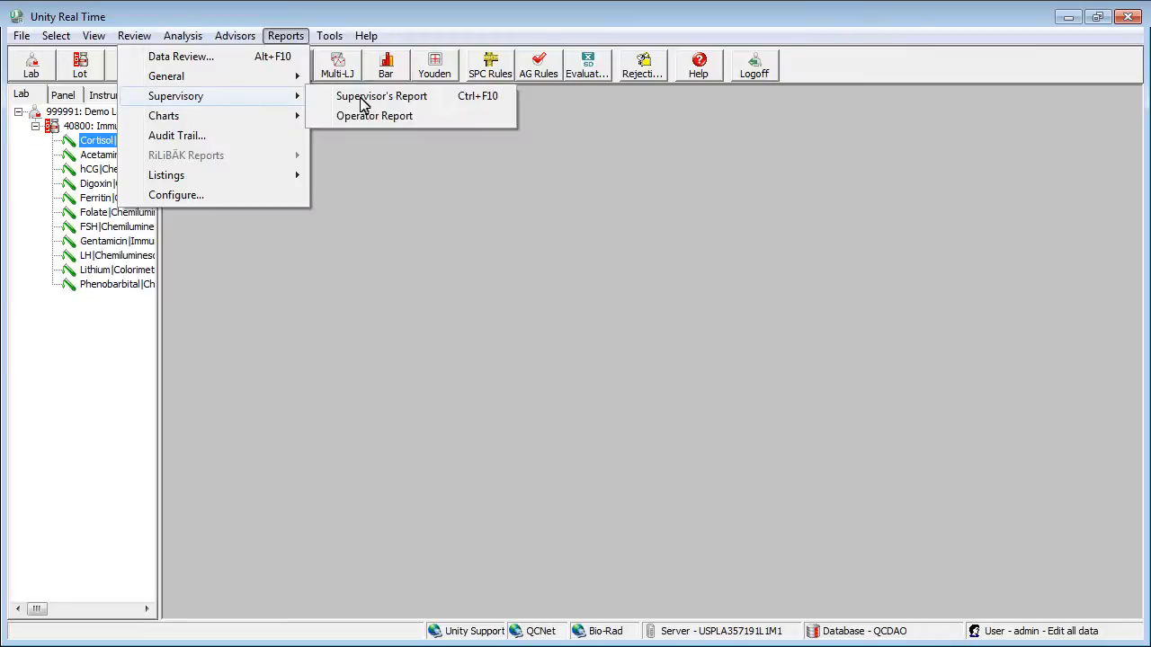
left_click(381, 97)
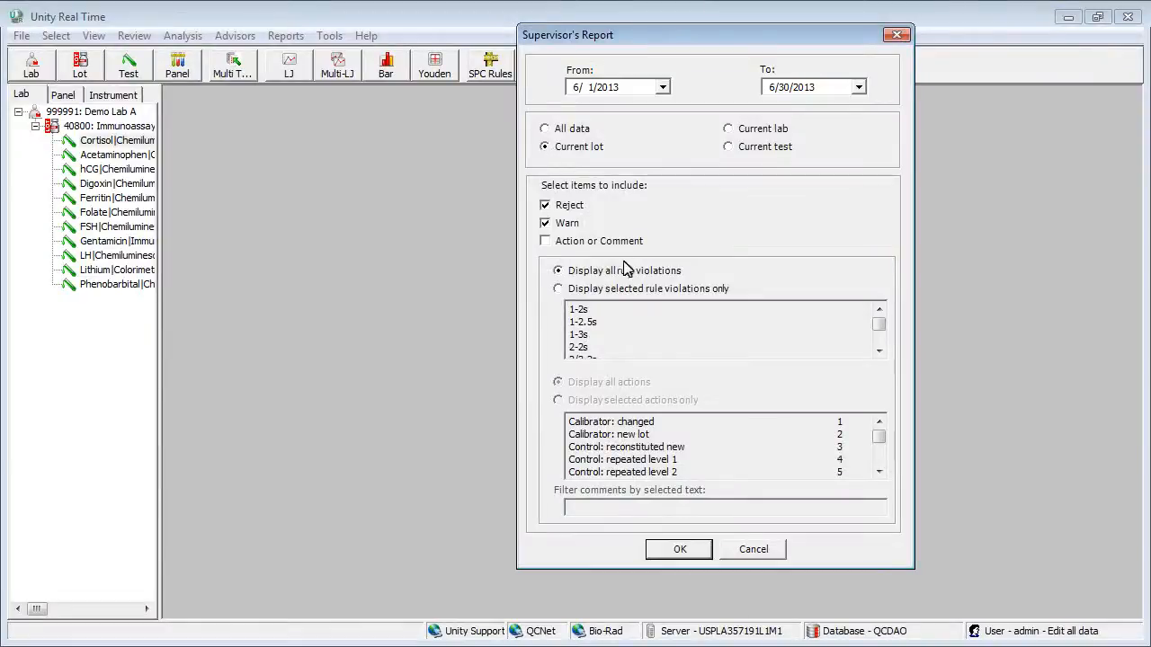
left_click(679, 550)
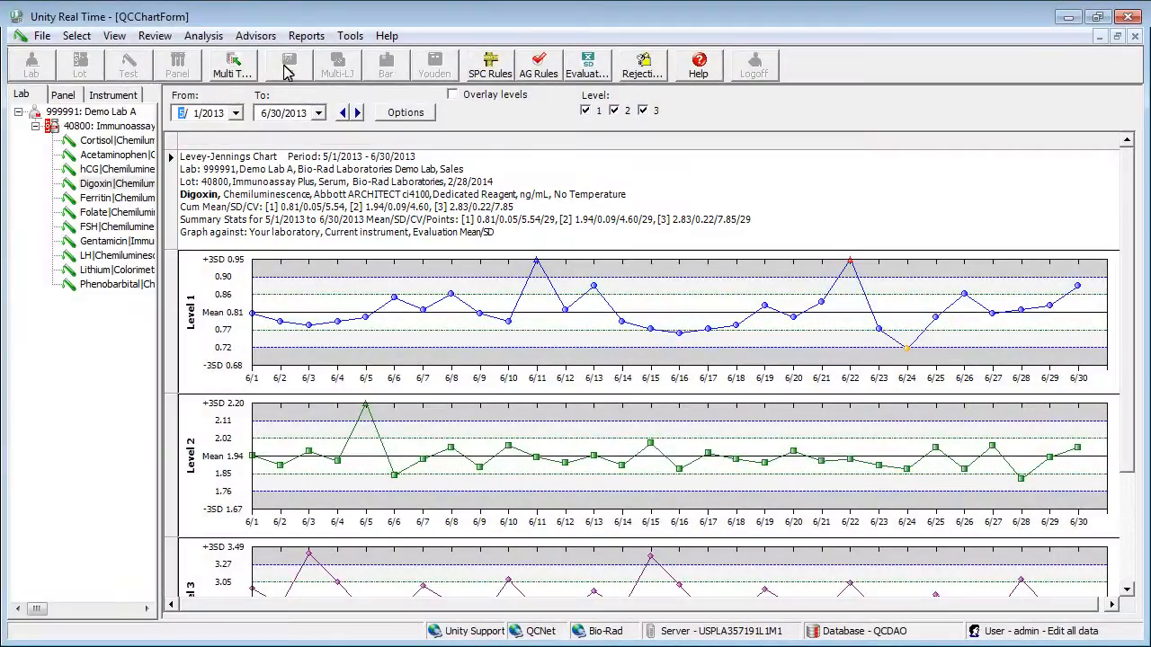
mouse_move(909, 351)
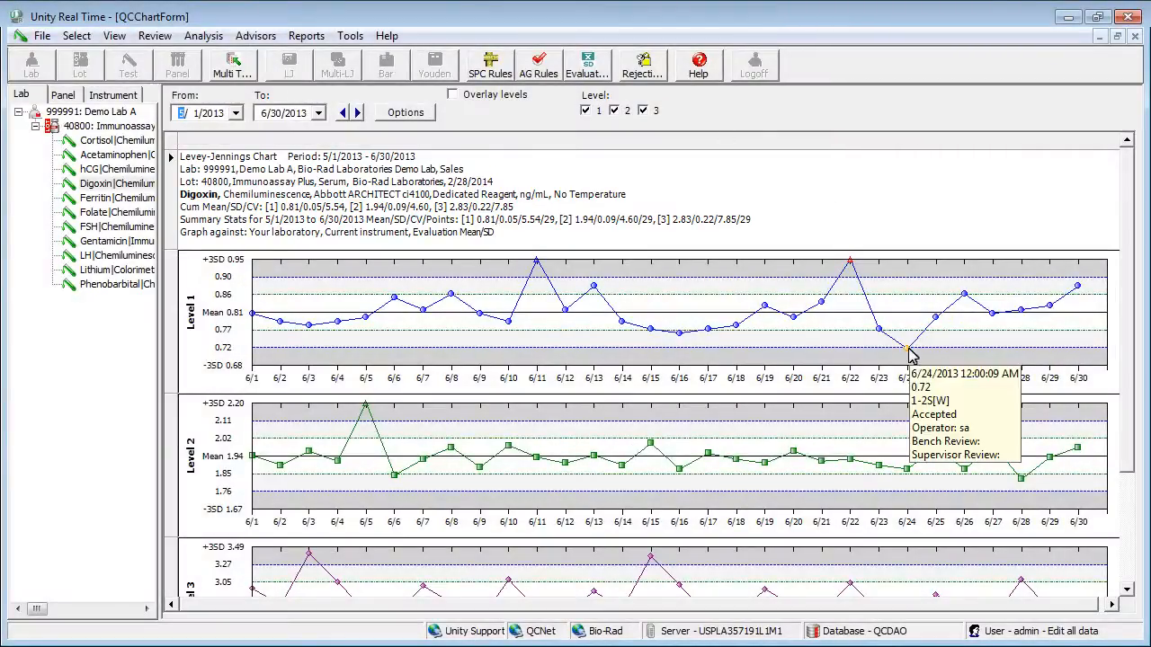
mouse_move(601, 322)
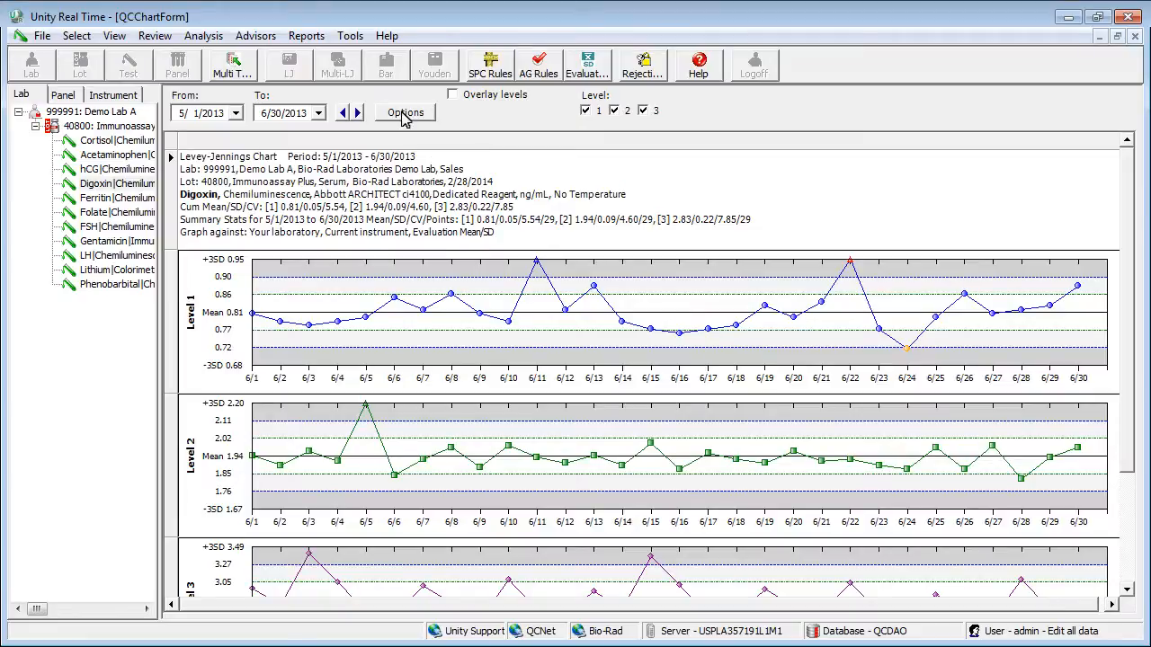
Step: Set Graph Against to Consensus group, Peer, Cumulative for the Digoxin chart
left_click(405, 112)
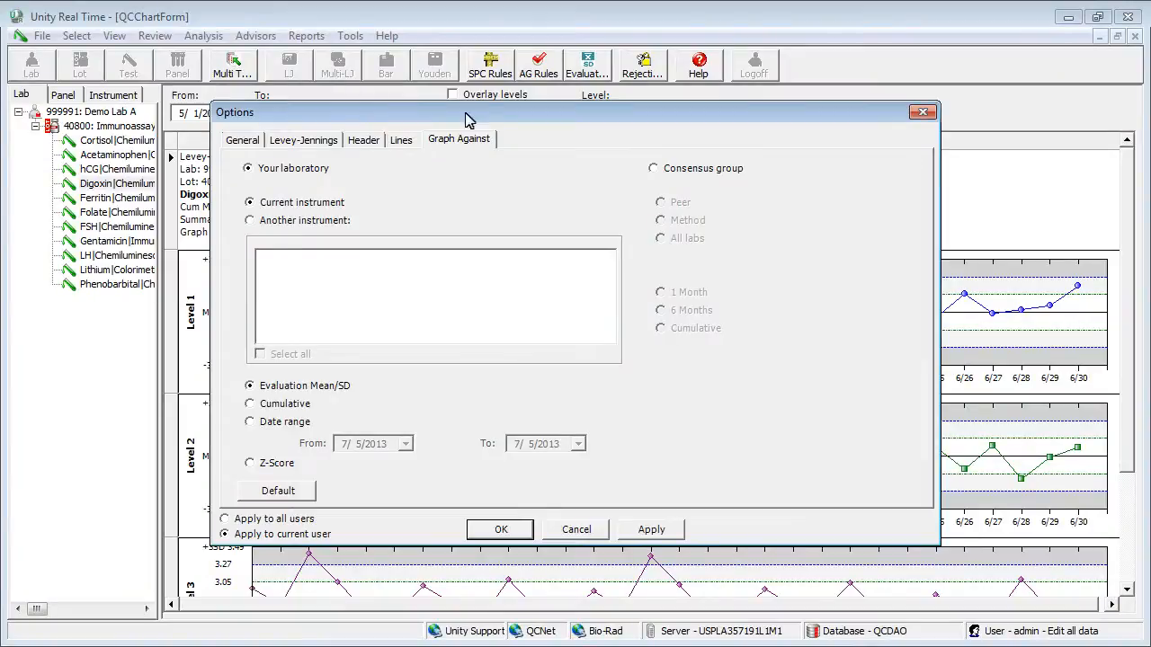
left_click(653, 169)
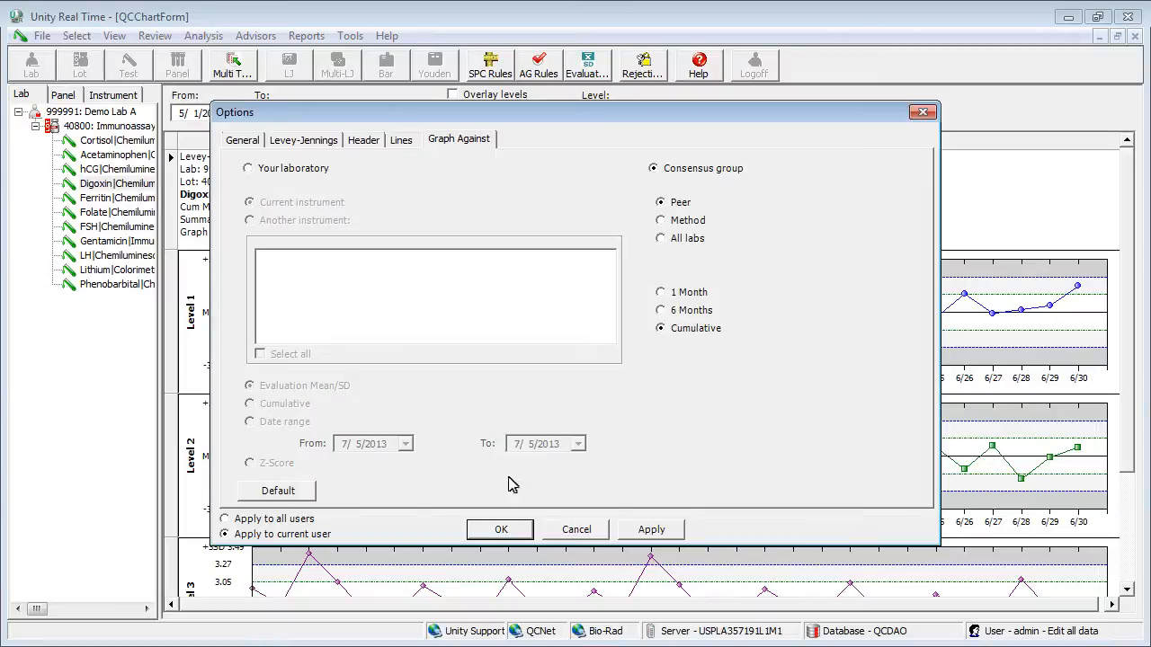
left_click(500, 529)
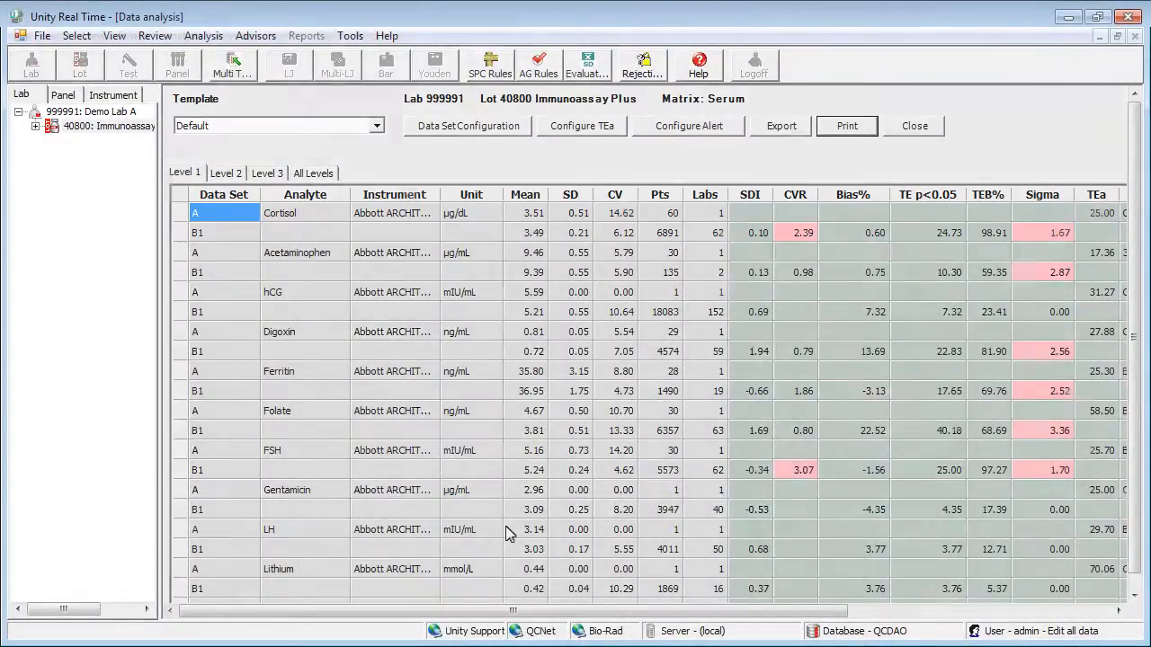
Step: Close the data analysis grid, leaving the empty workspace with the lab tree
left_click(914, 125)
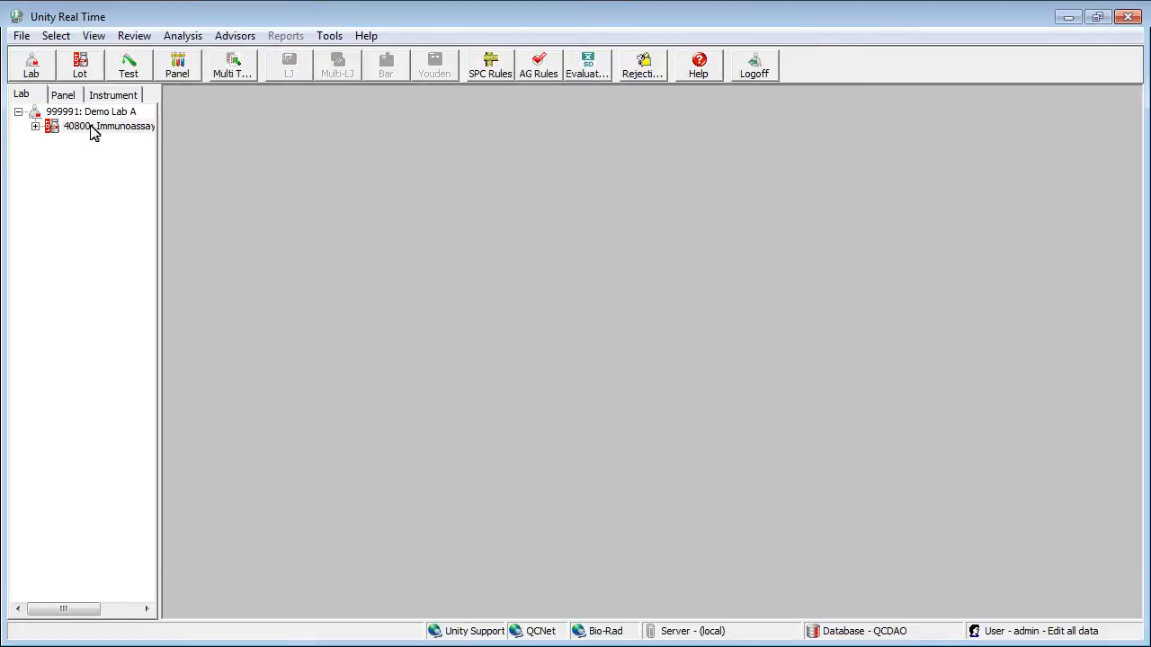
Step: Add a data set template 'Demo' with Data Set B as Consensus group, Peer, 6 months, and save it
left_click(184, 36)
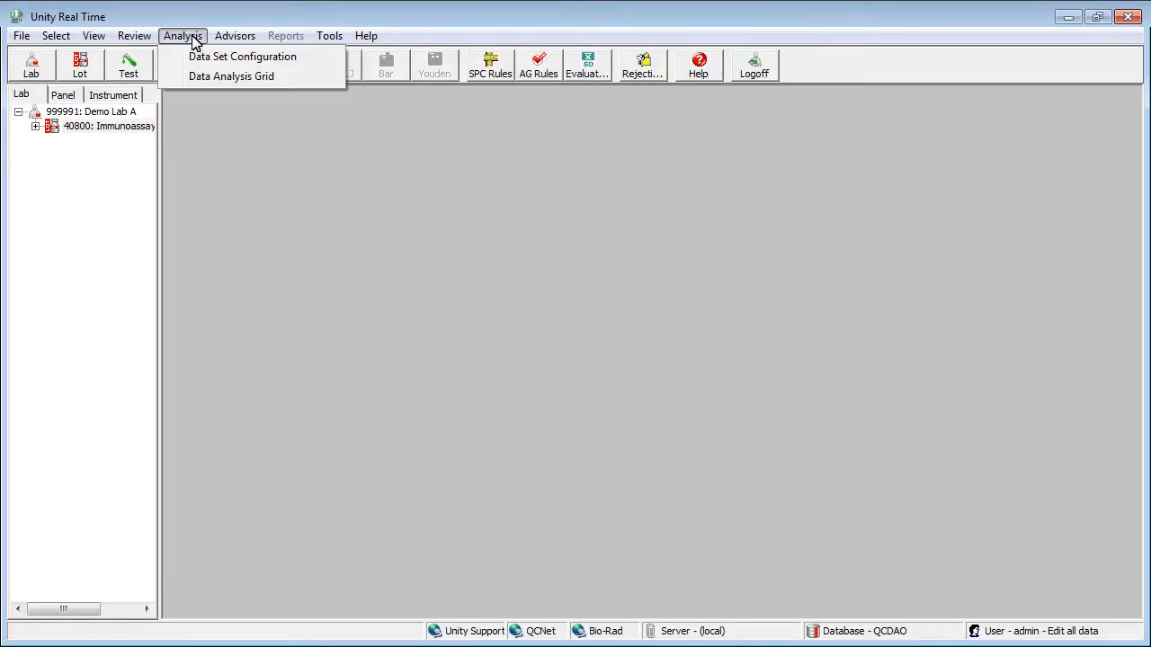
left_click(241, 56)
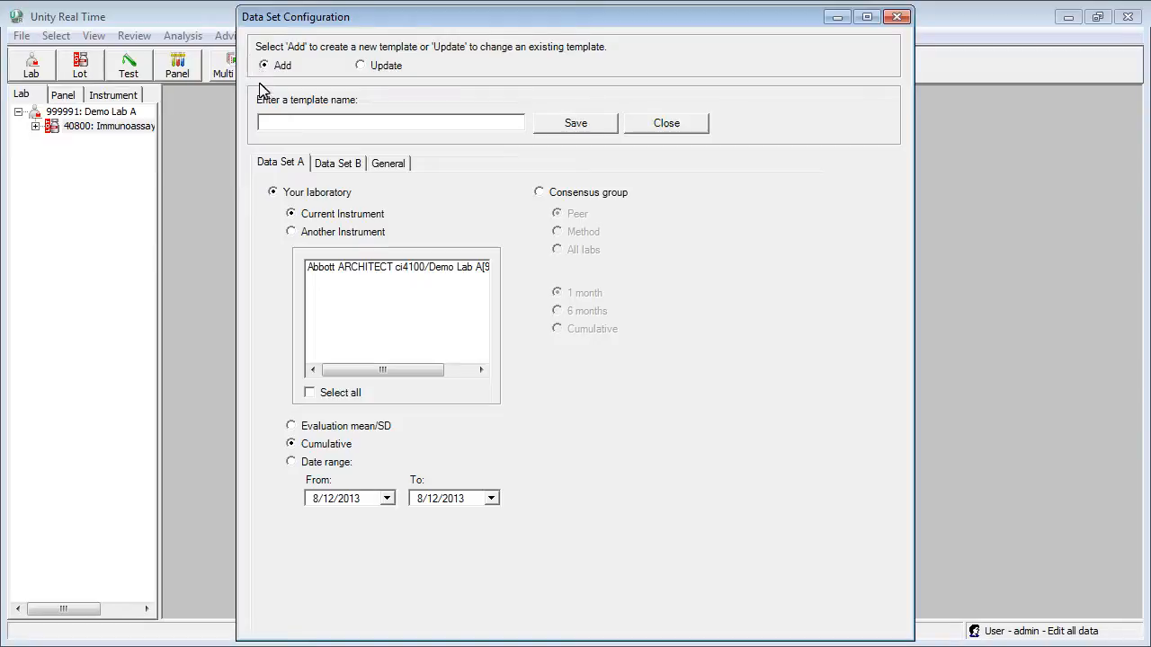
type("Demo")
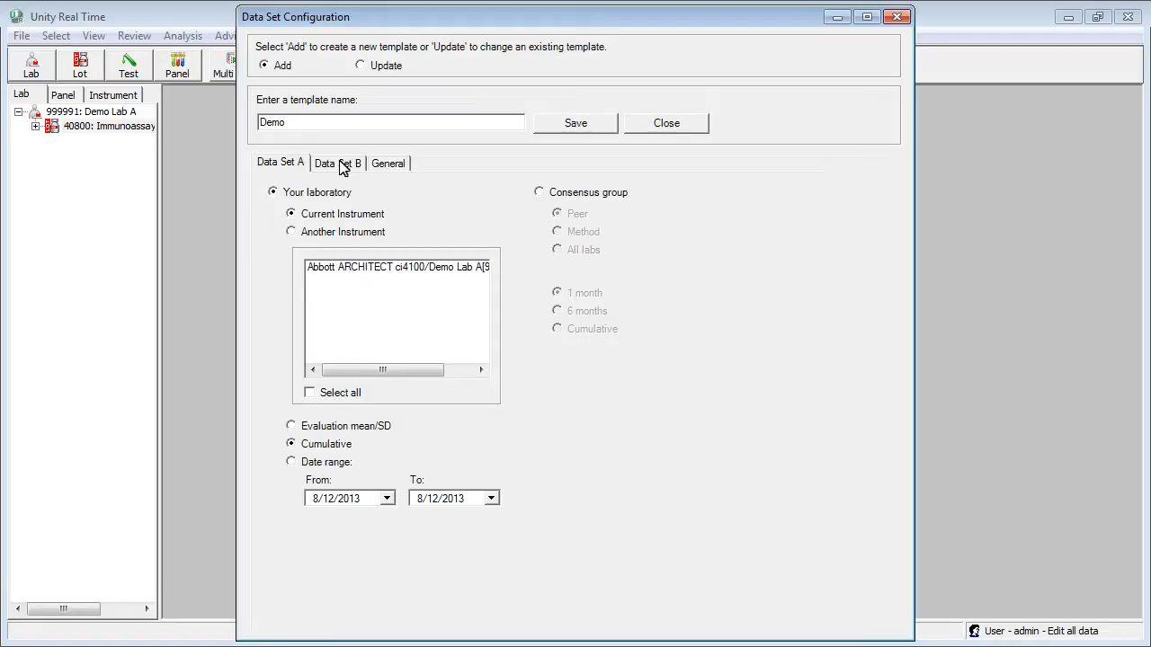
left_click(338, 162)
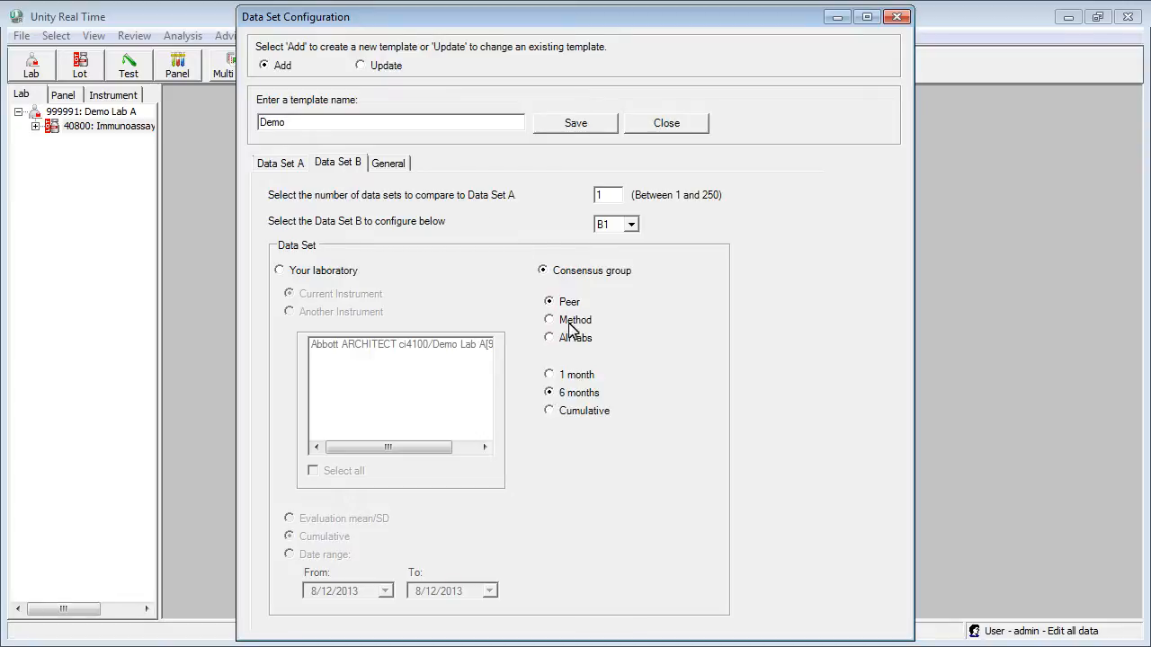
left_click(576, 123)
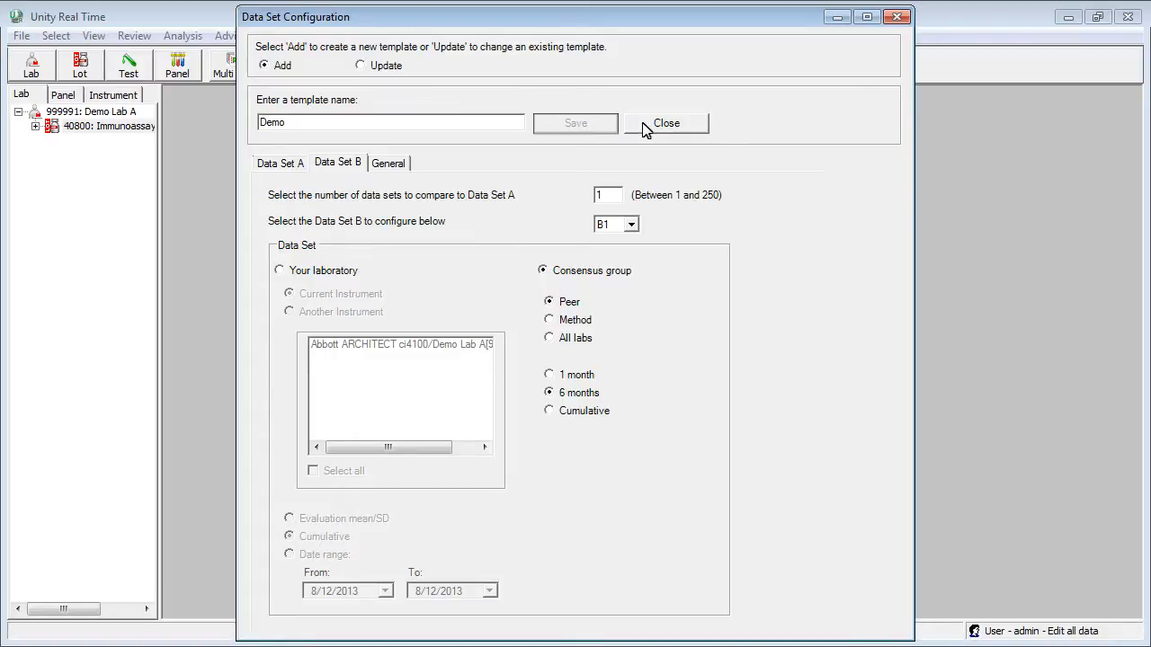
left_click(665, 123)
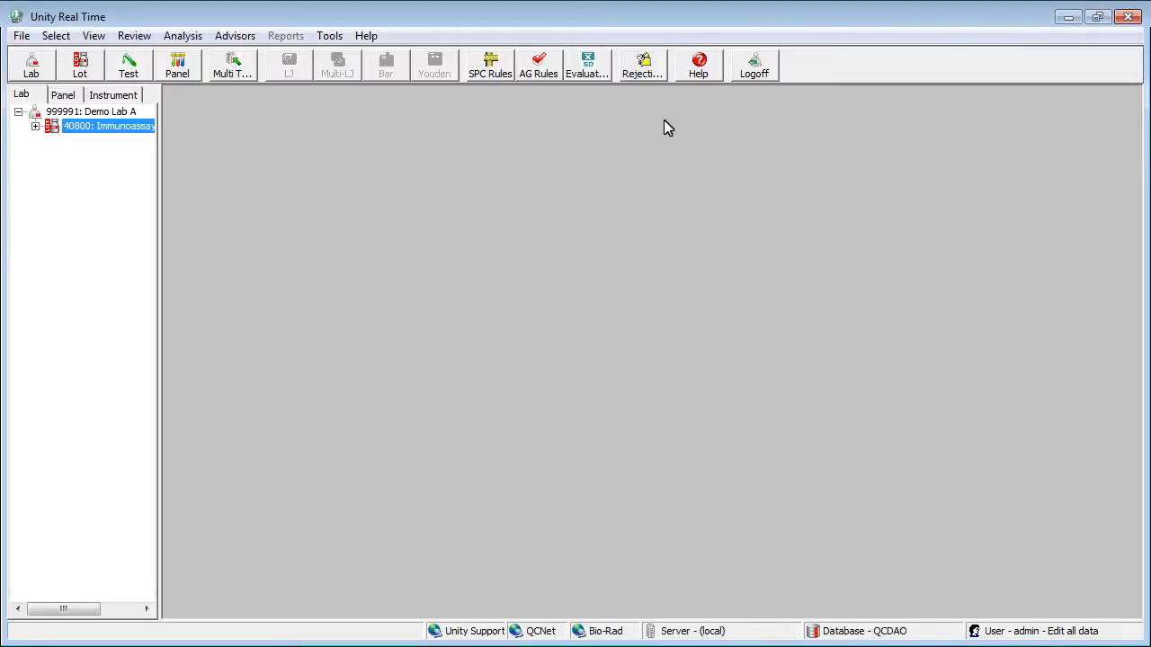
mouse_move(232, 65)
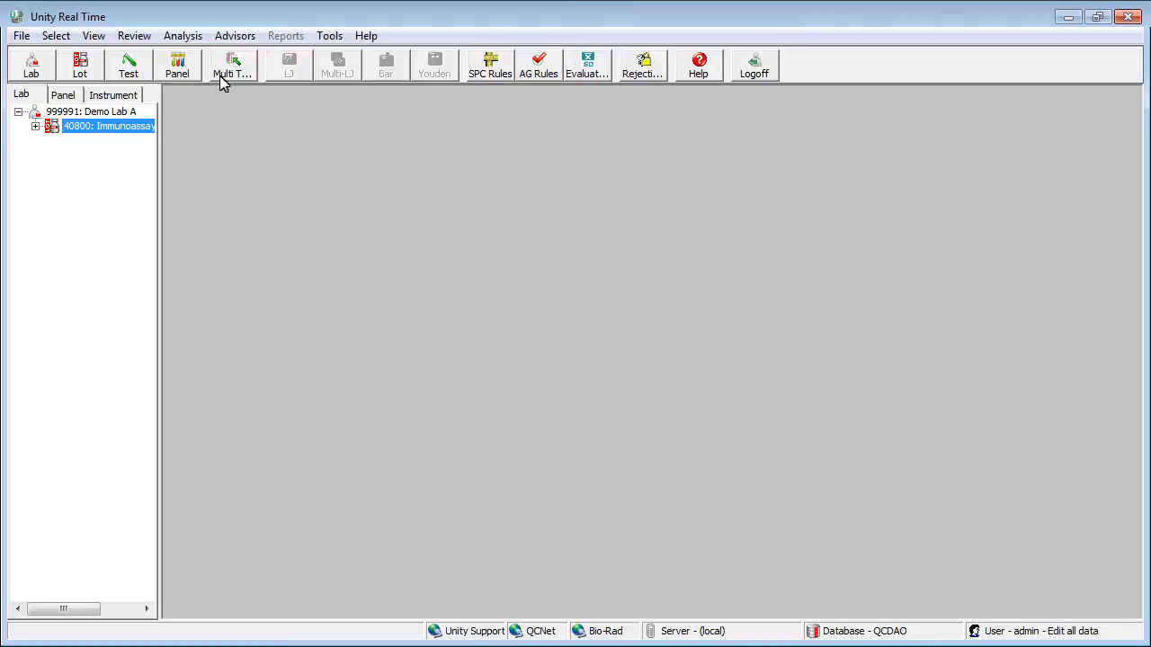
Step: Show the Data Analysis Grid for lot 40800 comparing set A with peer set B1
left_click(184, 36)
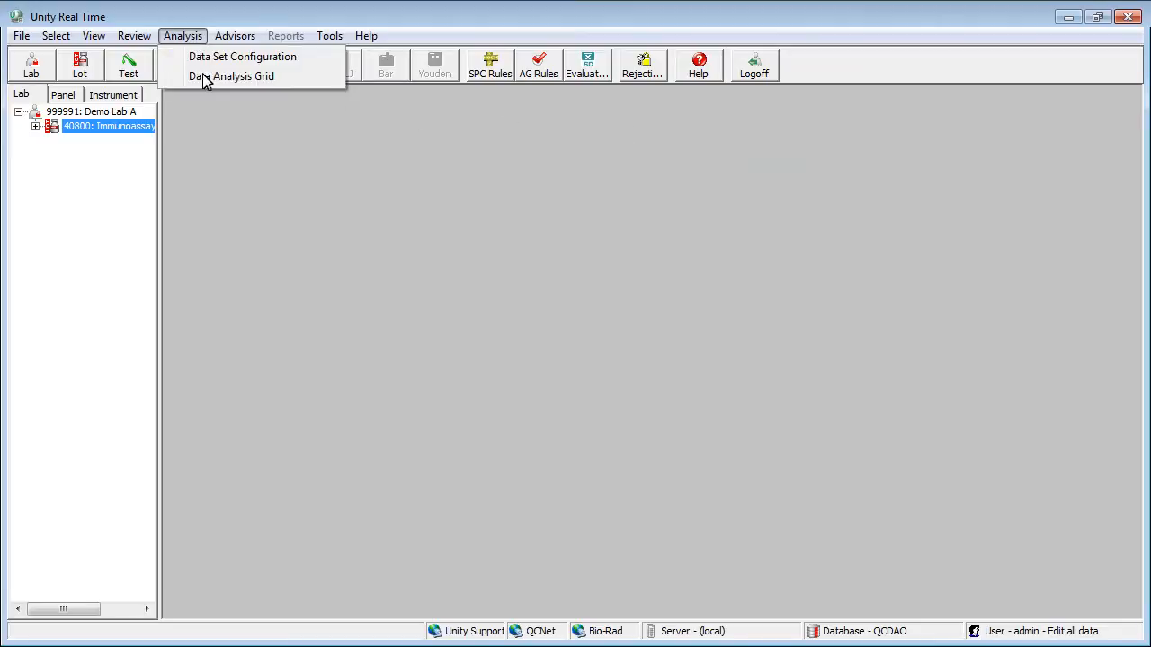
left_click(242, 75)
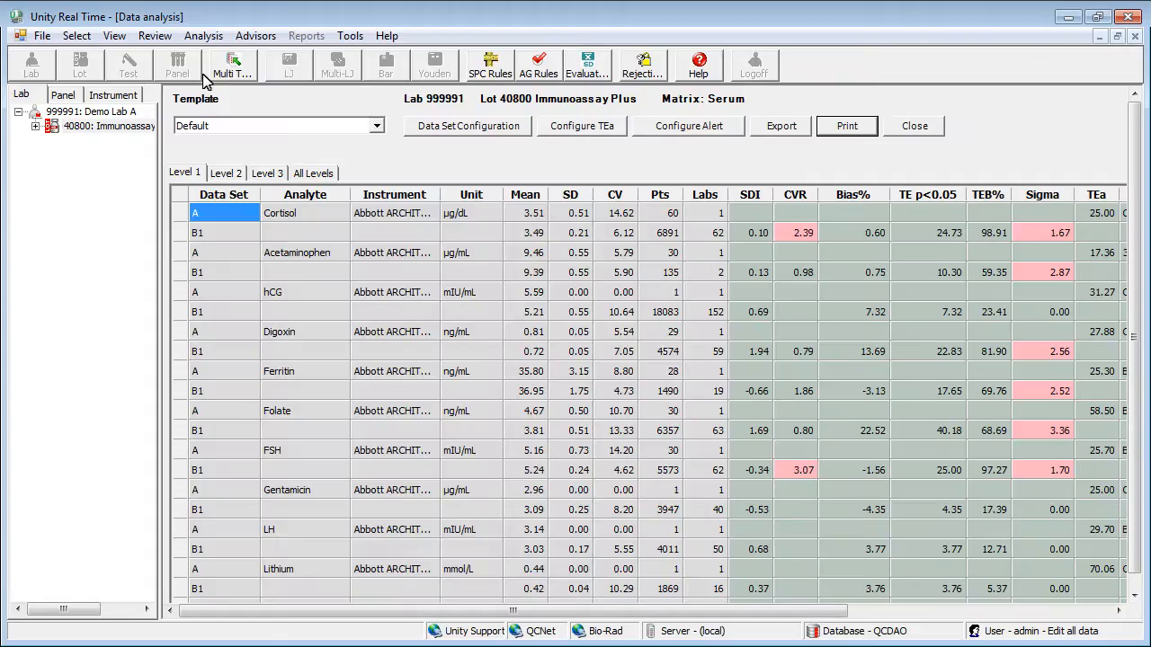